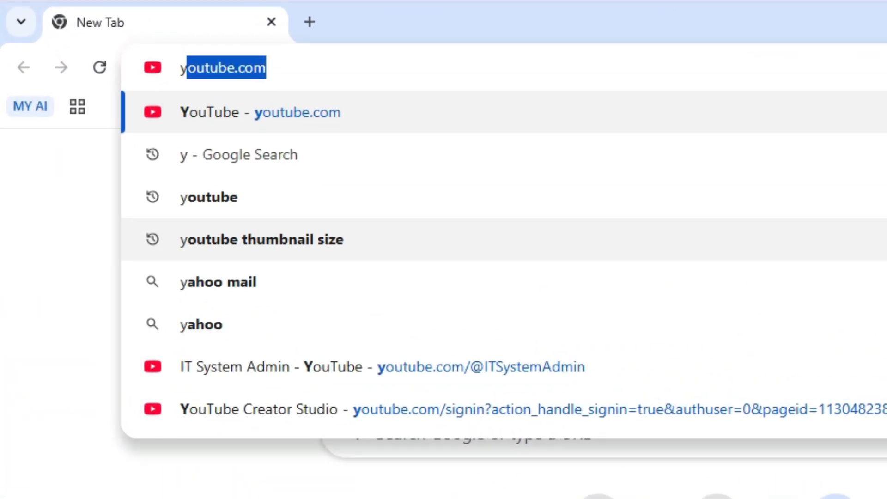
Go to the YouTube homepage and bring up the signed-in account menu
{"action": "left_click", "coordinate": [259, 112]}
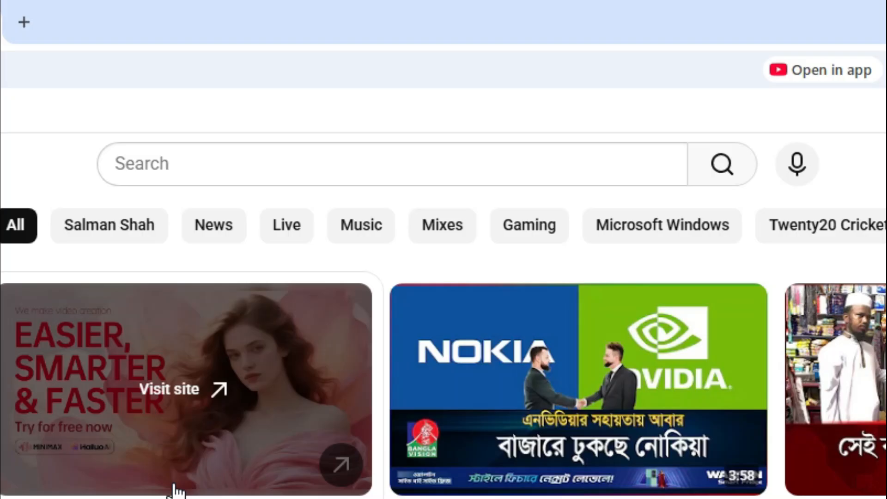
{"action": "left_click", "coordinate": [827, 153]}
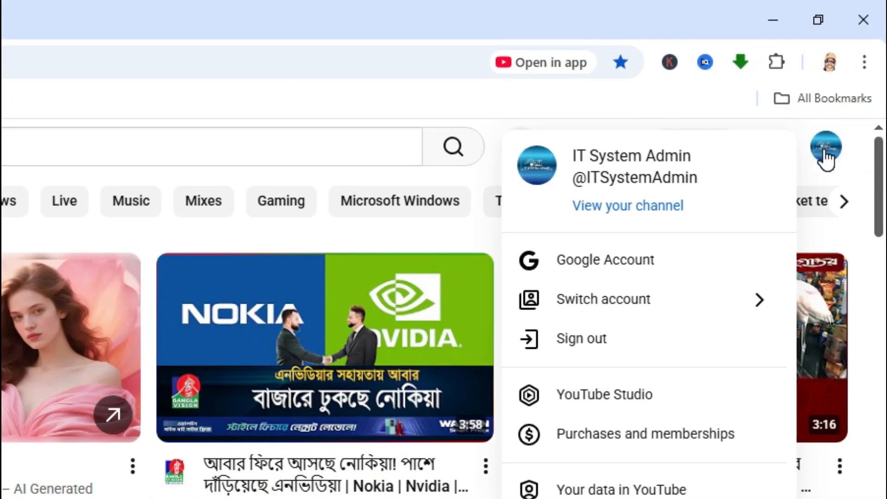
{"action": "mouse_move", "coordinate": [633, 395]}
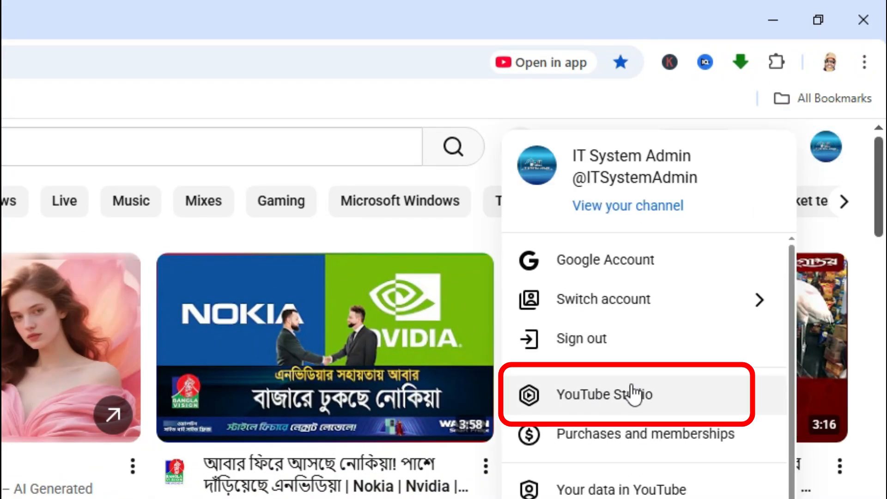
Enter YouTube Studio from the account menu and switch to the Audio library
{"action": "left_click", "coordinate": [603, 395]}
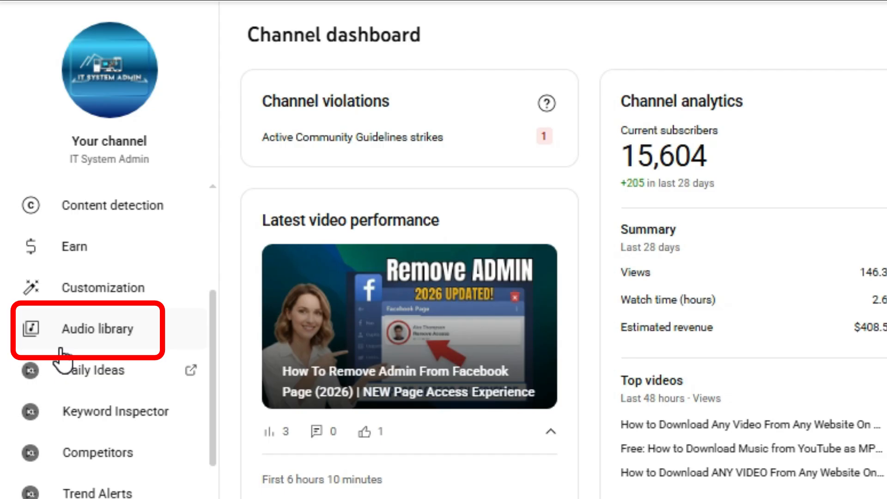
{"action": "left_click", "coordinate": [97, 329]}
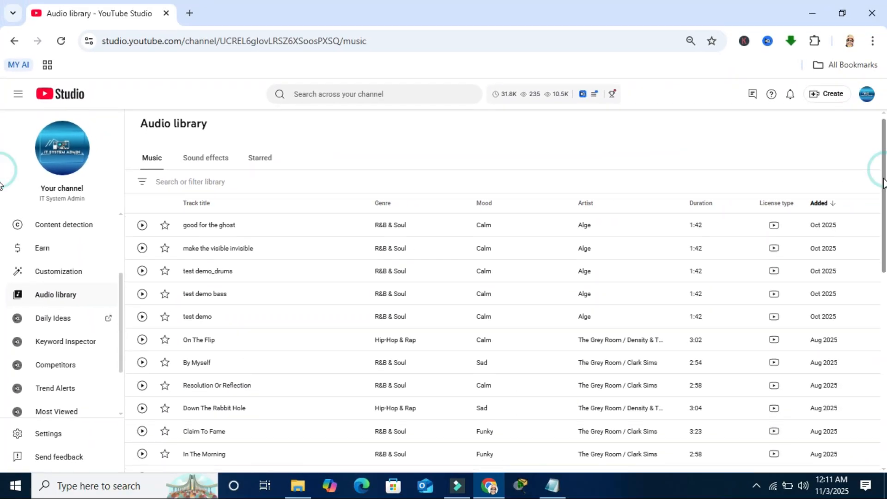
Scroll the Music list and preview the track Push Thru
{"action": "scroll", "scroll_direction": "down", "scroll_amount": 3}
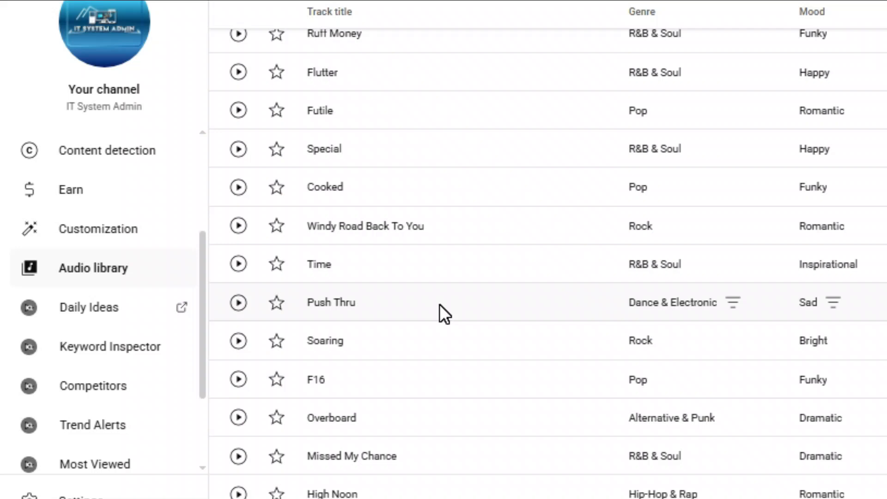
{"action": "left_click", "coordinate": [238, 263]}
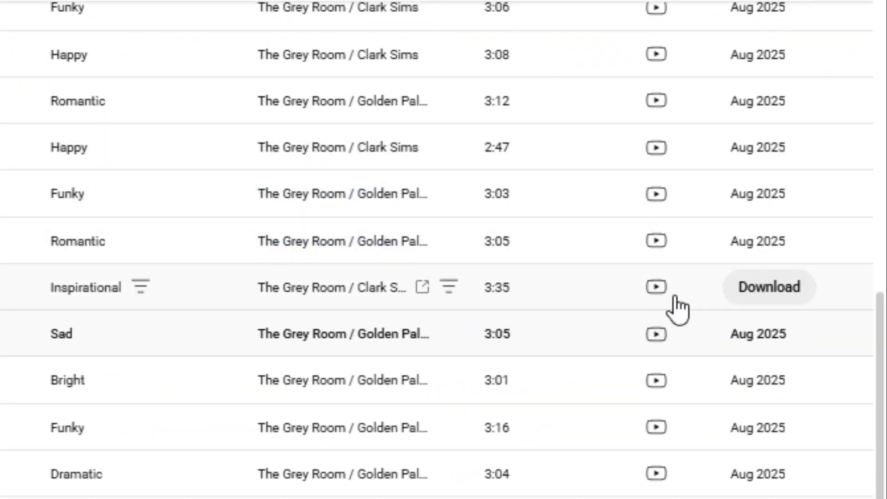
{"action": "mouse_move", "coordinate": [768, 287]}
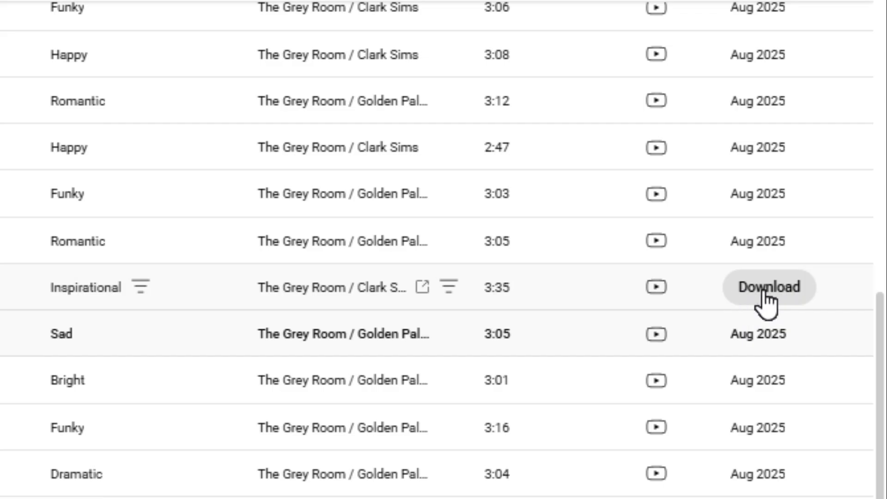
{"action": "mouse_move", "coordinate": [768, 332]}
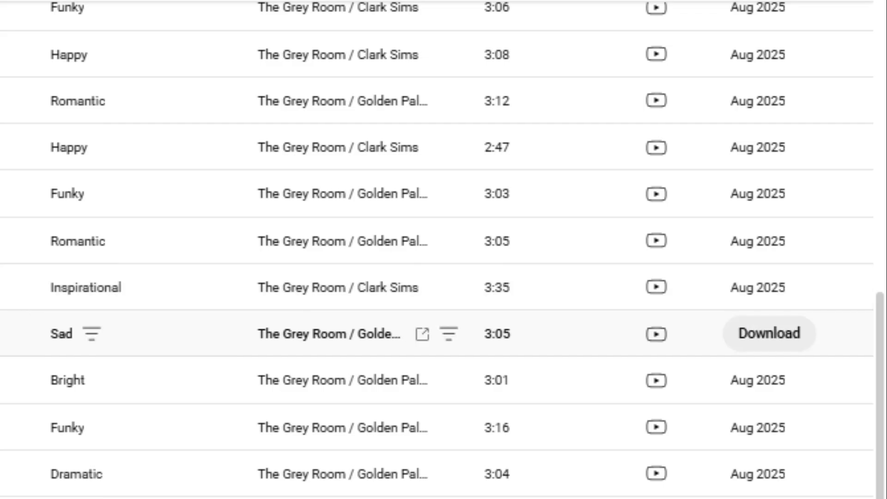
Download the previewed Push Thru track as MP3 and dismiss Chrome's download bubble
{"action": "left_click", "coordinate": [142, 315]}
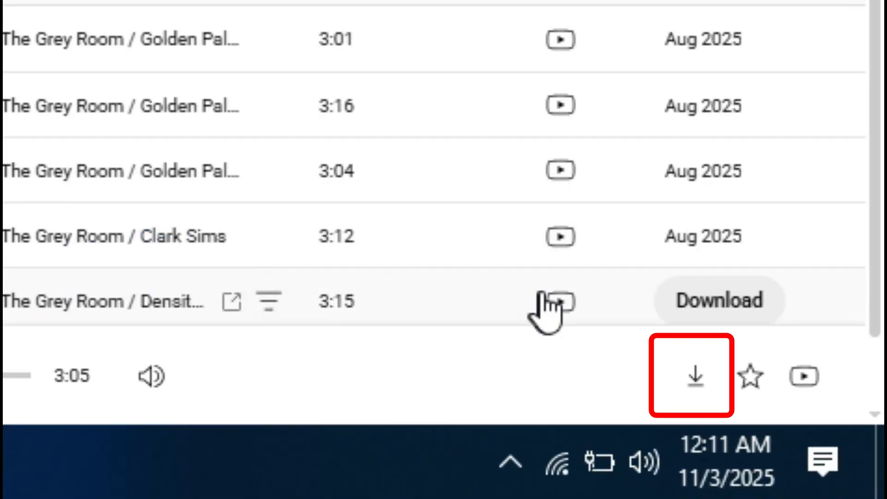
{"action": "mouse_move", "coordinate": [697, 378]}
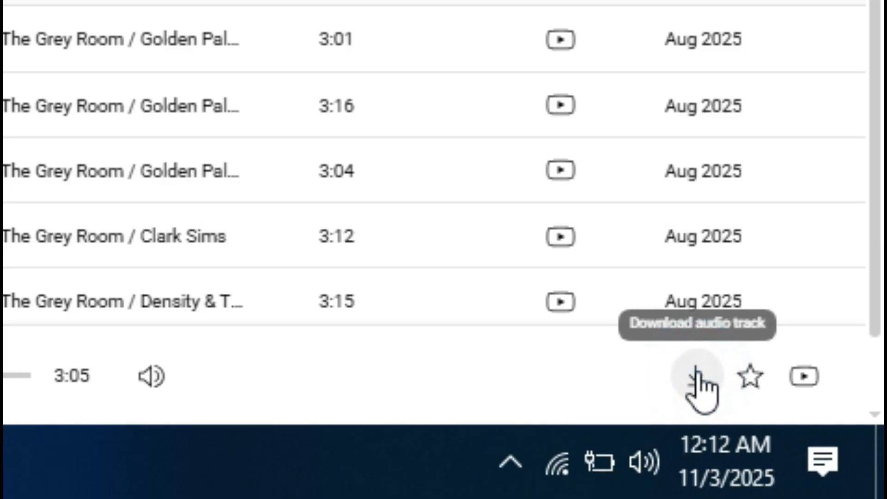
{"action": "left_click", "coordinate": [697, 376]}
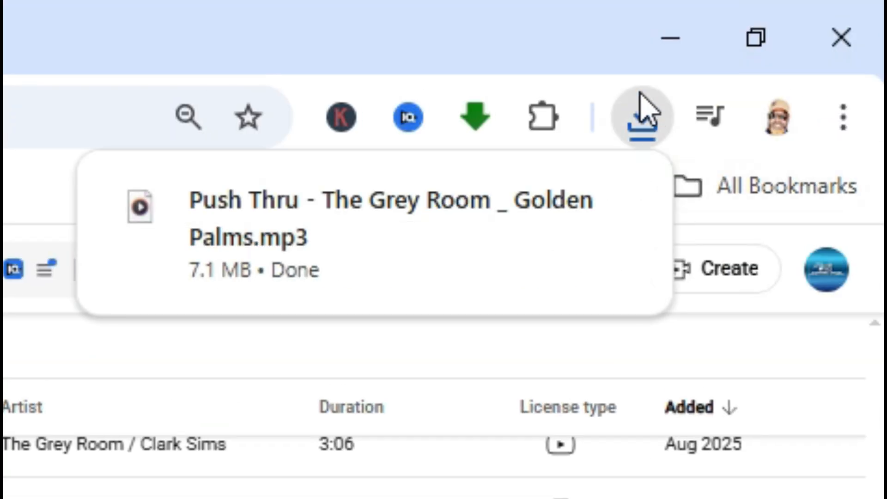
{"action": "left_click", "coordinate": [640, 117]}
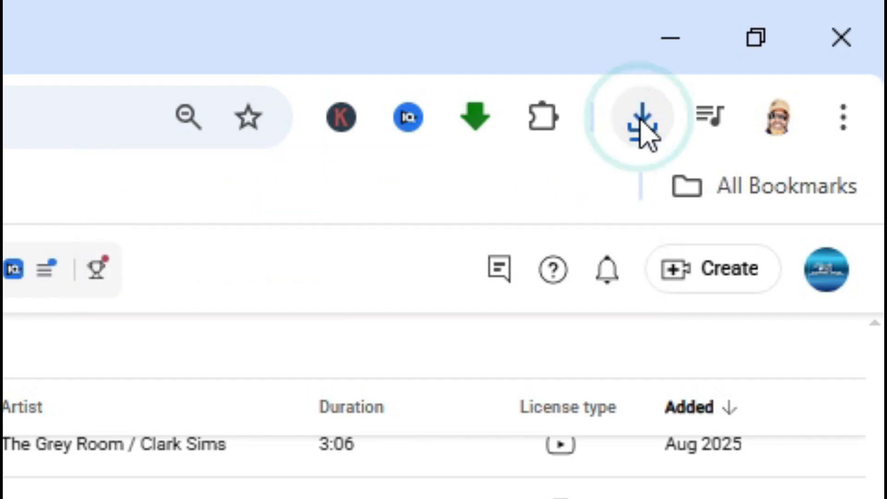
Show the Push Thru MP3 in its folder from Chrome's downloads and play it with Media Player
{"action": "left_click", "coordinate": [642, 117]}
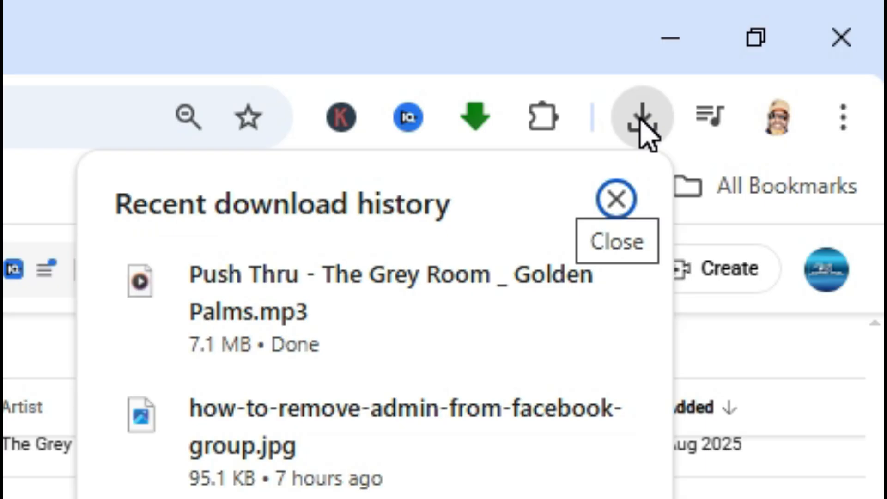
{"action": "mouse_move", "coordinate": [544, 293]}
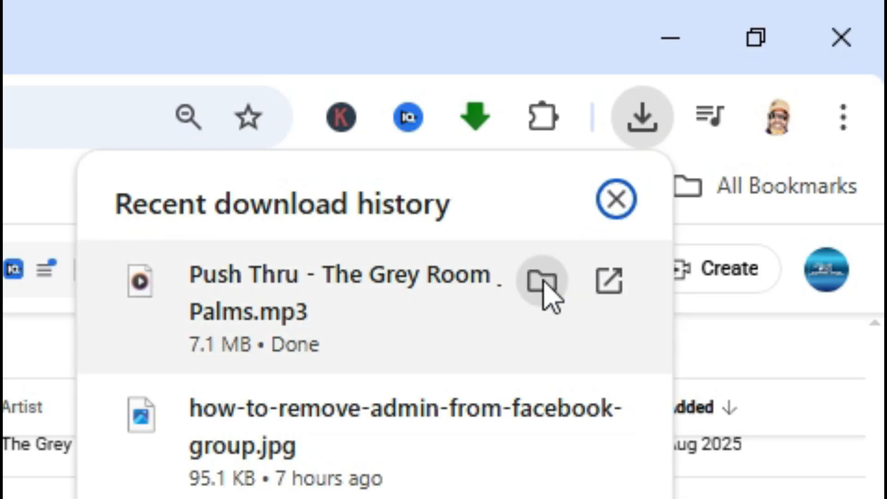
{"action": "left_click", "coordinate": [541, 283]}
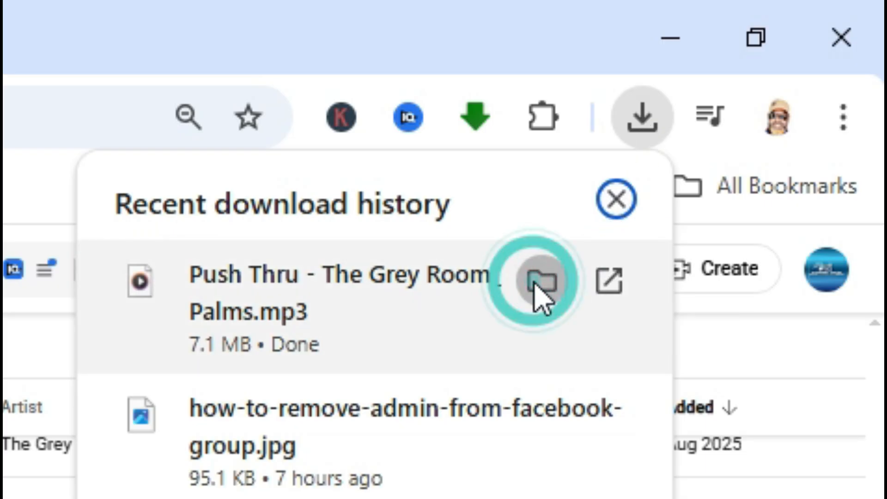
{"action": "left_click", "coordinate": [539, 282]}
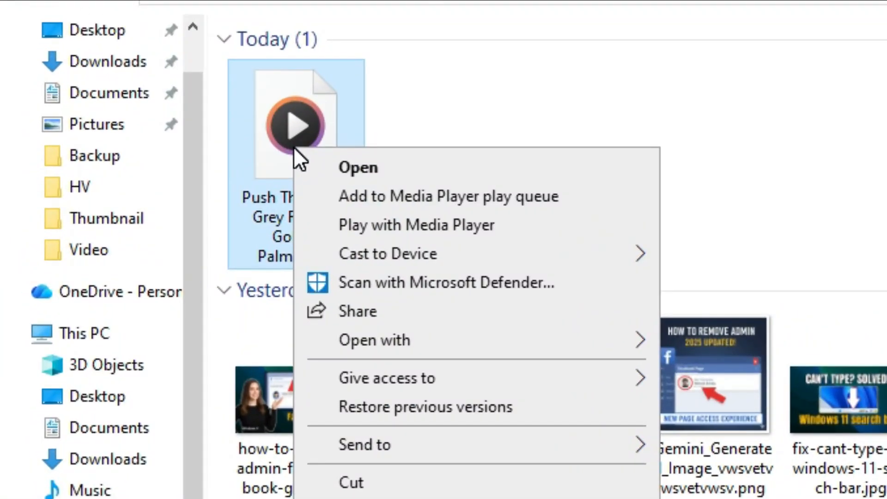
{"action": "mouse_move", "coordinate": [407, 225]}
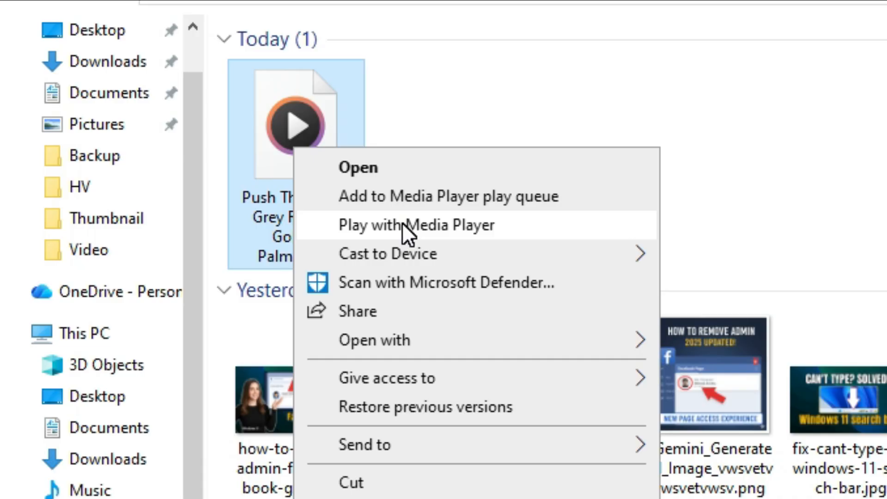
{"action": "left_click", "coordinate": [417, 224]}
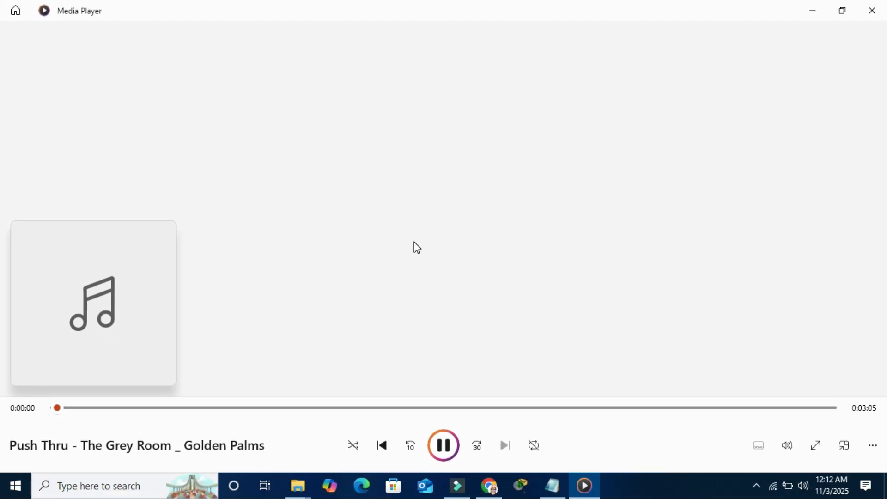
Seek Push Thru ahead to about 0:48 and pause playback
{"action": "left_click", "coordinate": [259, 408]}
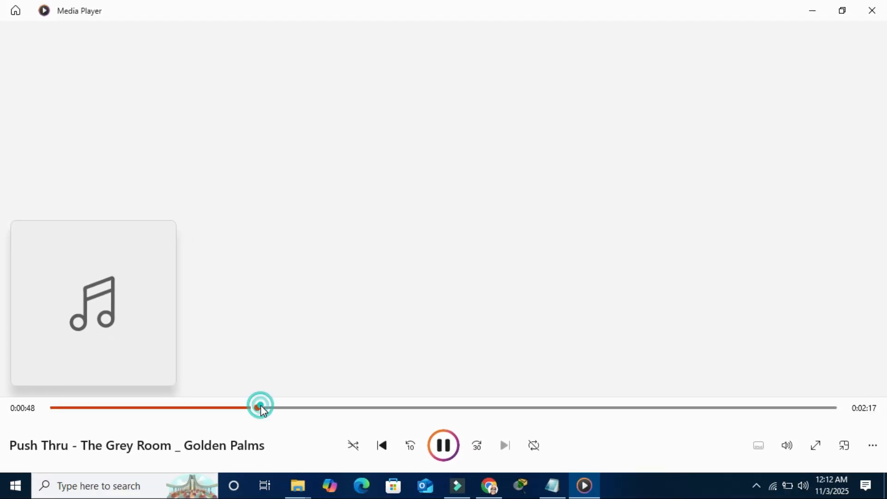
{"action": "left_click", "coordinate": [443, 445]}
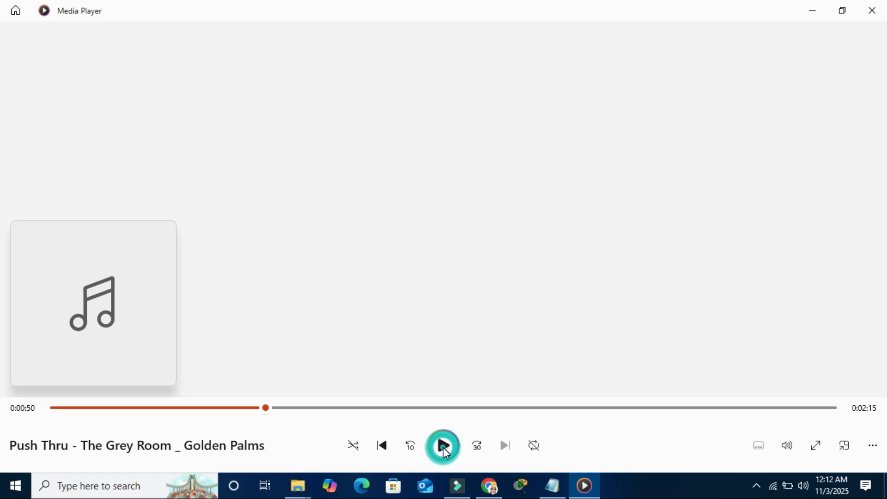
{"action": "left_click", "coordinate": [443, 446]}
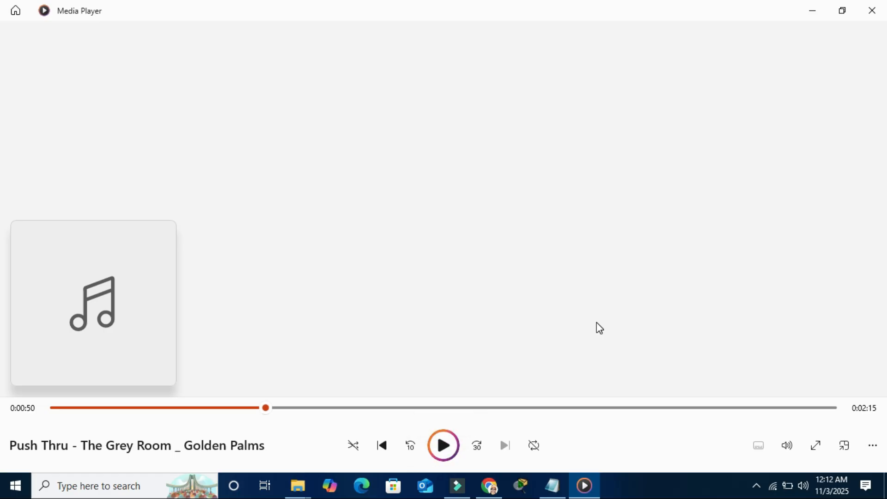